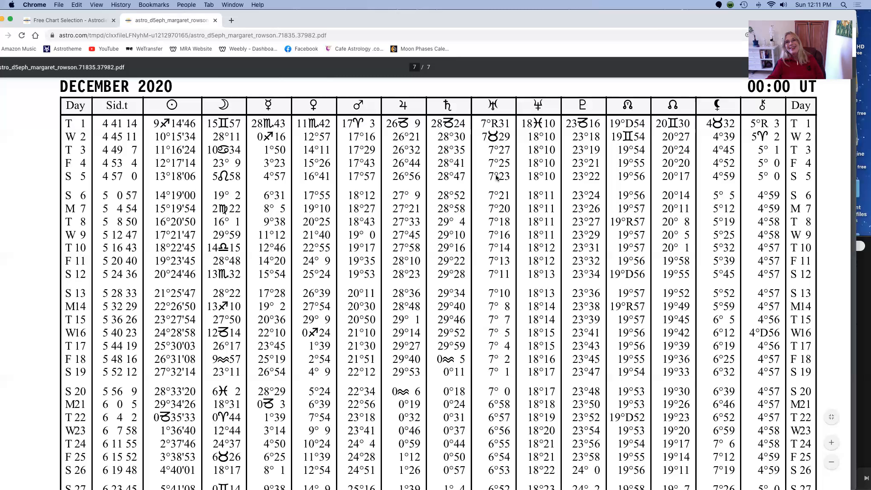
{"action": "mouse_move", "coordinate": [497, 144]}
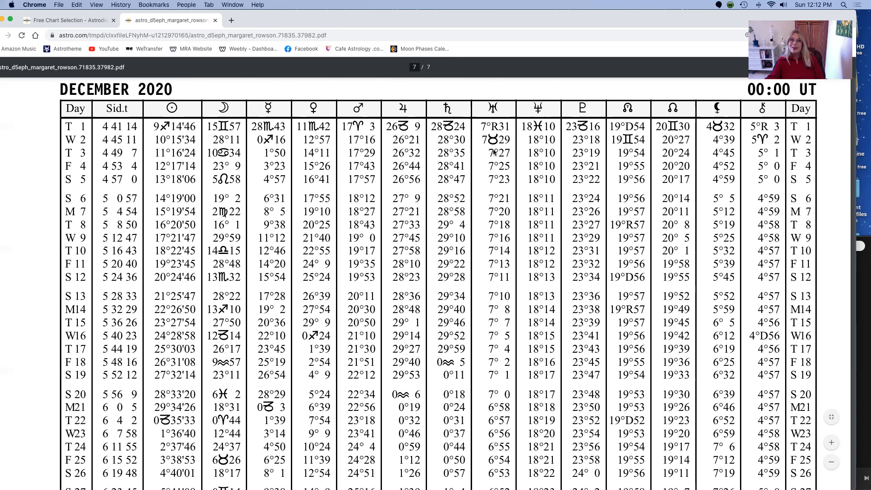
{"action": "mouse_move", "coordinate": [543, 191]}
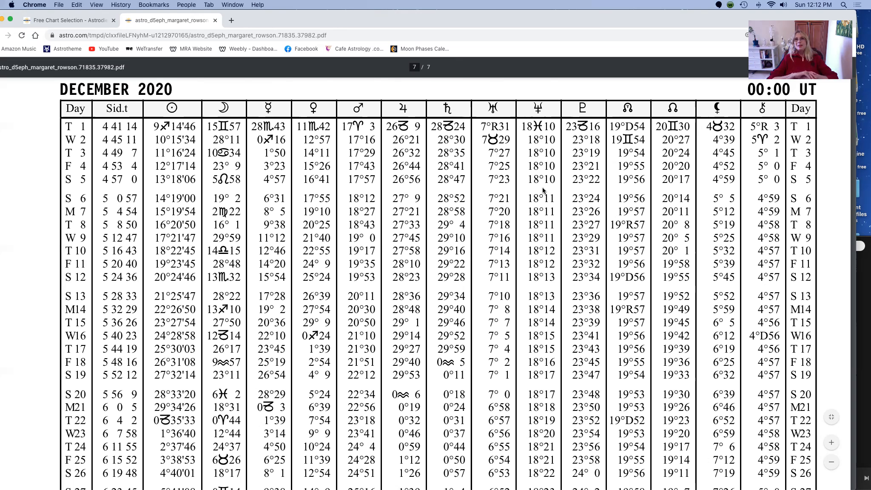